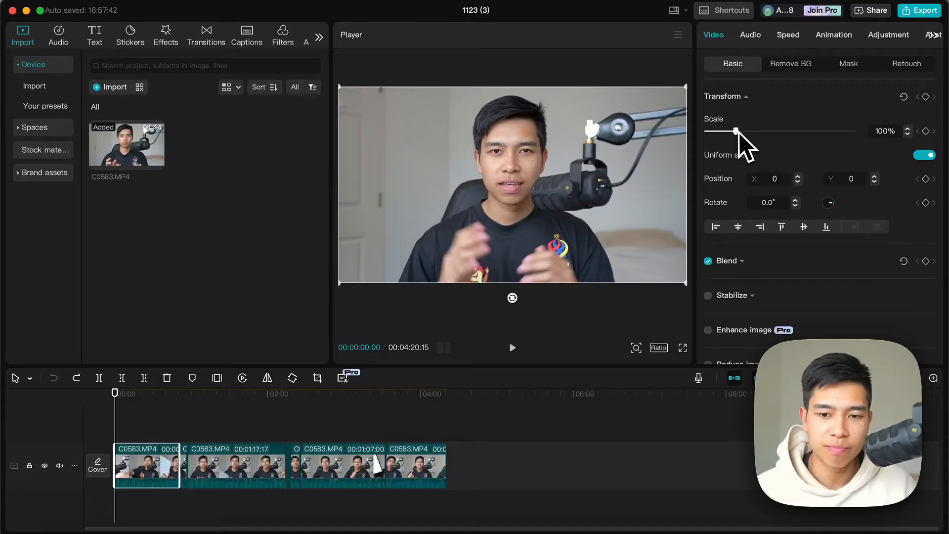
Scale the first clip up to 111% and move it down to Position Y -113.
{"action": "left_click_drag", "start_coordinate": [735, 131], "coordinate": [739, 131]}
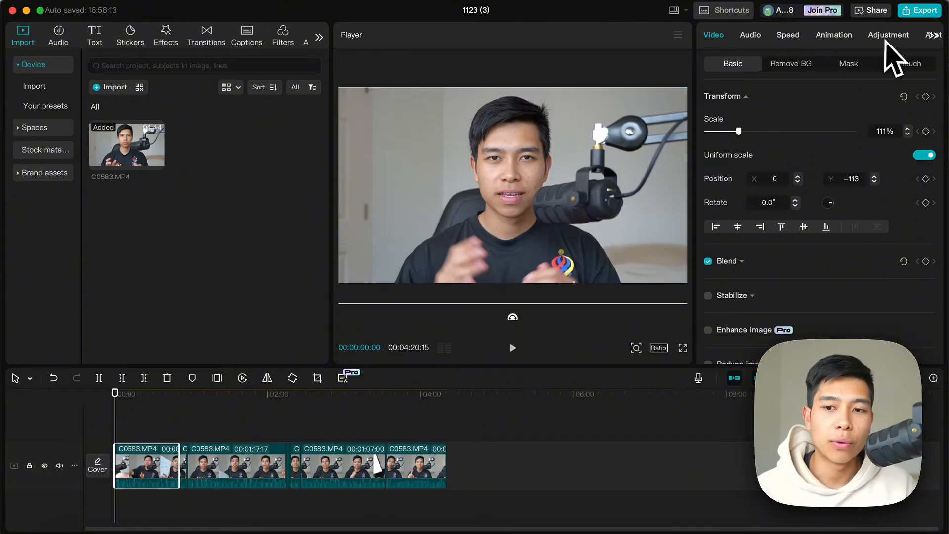
Give the first clip saturation 4 and exposure -4 in the Adjustment settings.
{"action": "left_click", "coordinate": [889, 34]}
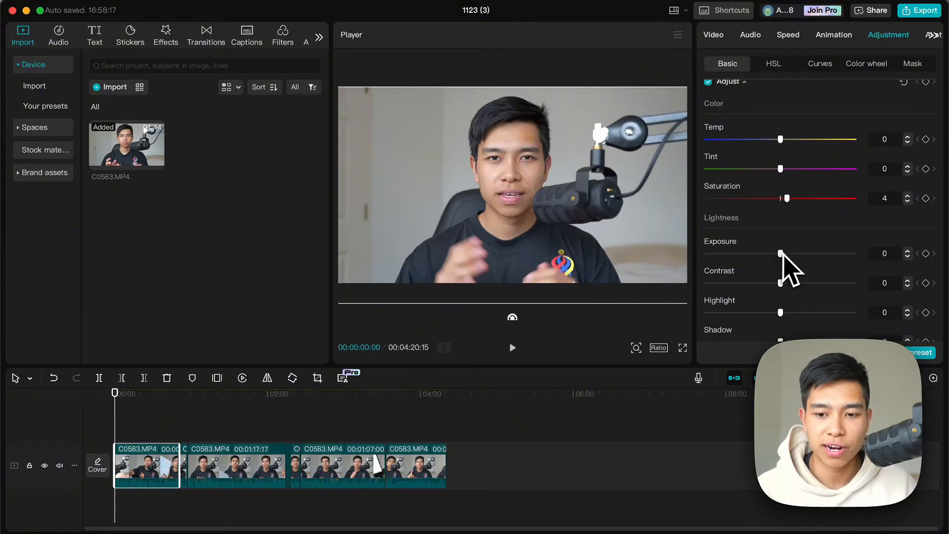
{"action": "left_click_drag", "start_coordinate": [780, 253], "coordinate": [780, 253]}
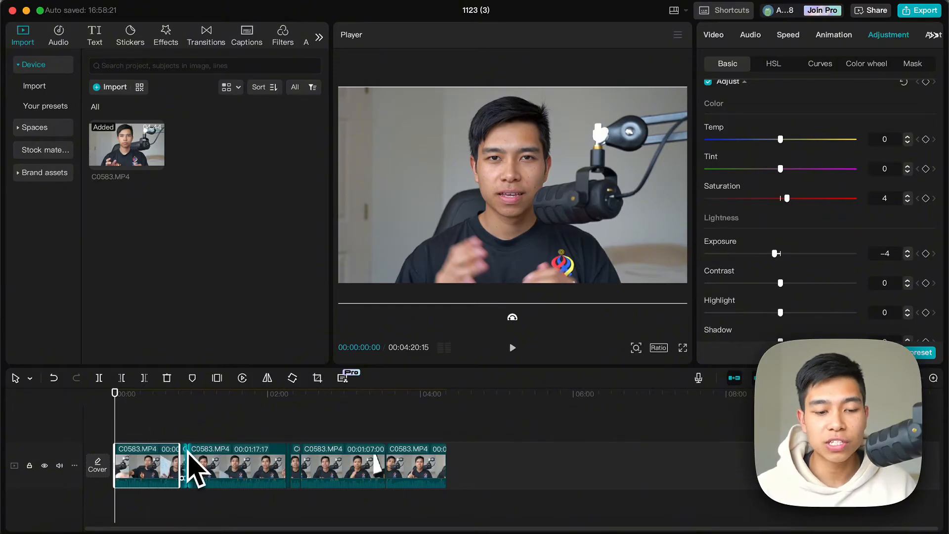
{"action": "mouse_move", "coordinate": [232, 454]}
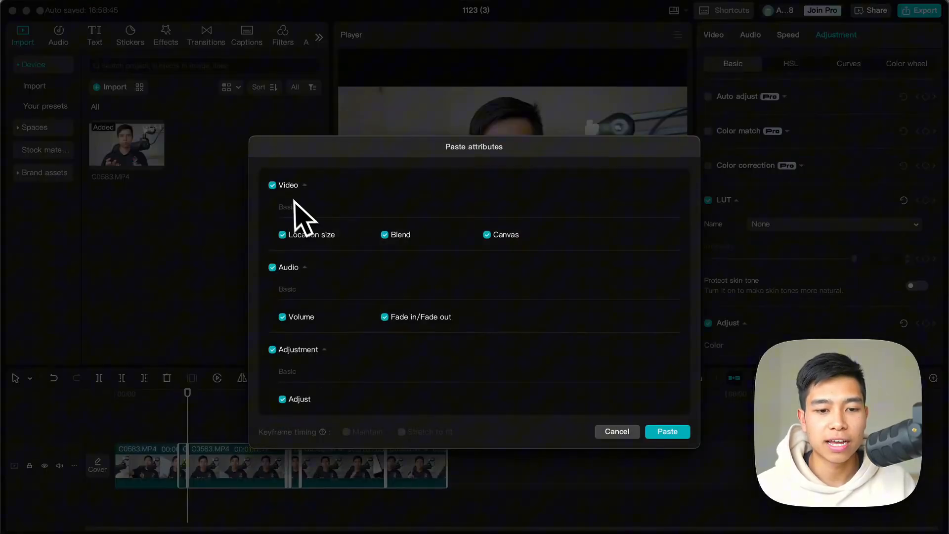
{"action": "mouse_move", "coordinate": [499, 248]}
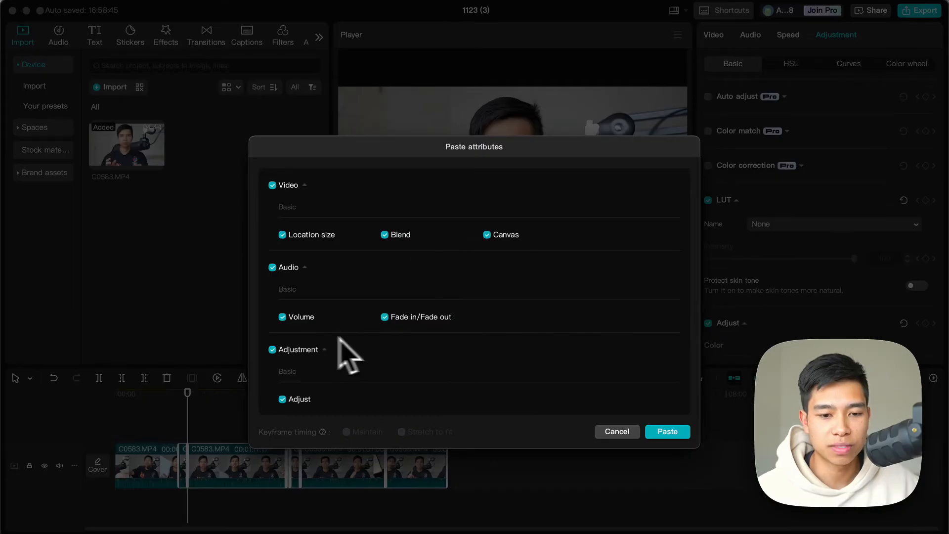
{"action": "mouse_move", "coordinate": [308, 266]}
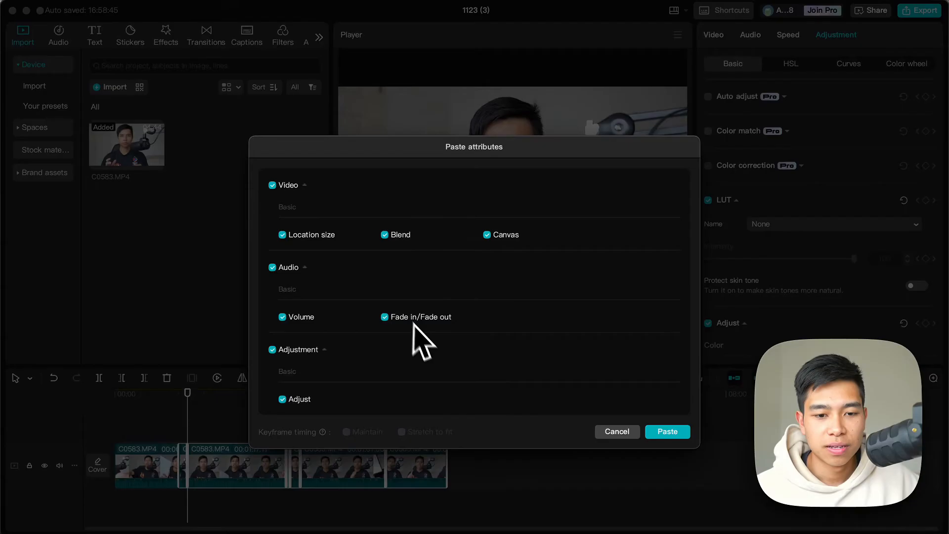
Dismiss the Paste attributes options and bring up the first clip's context menu.
{"action": "left_click", "coordinate": [666, 431]}
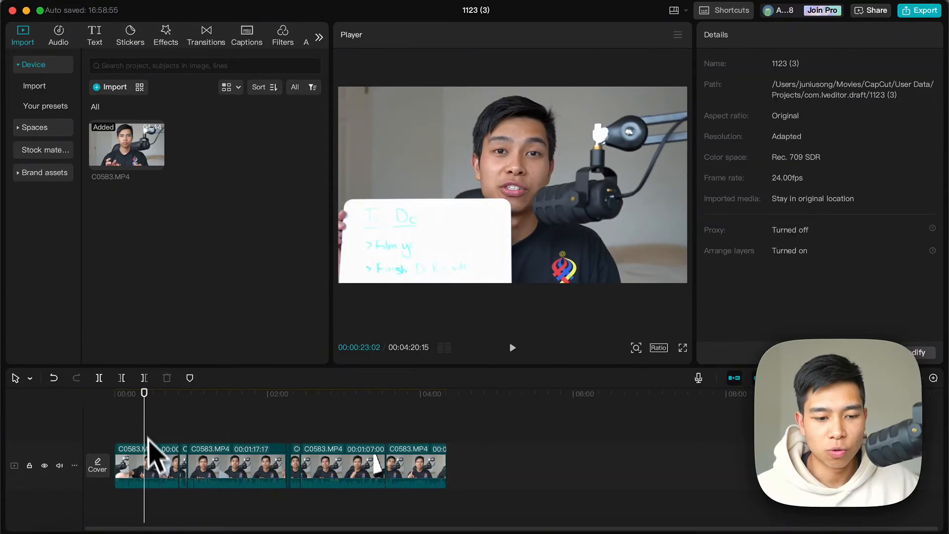
{"action": "right_click", "coordinate": [148, 465]}
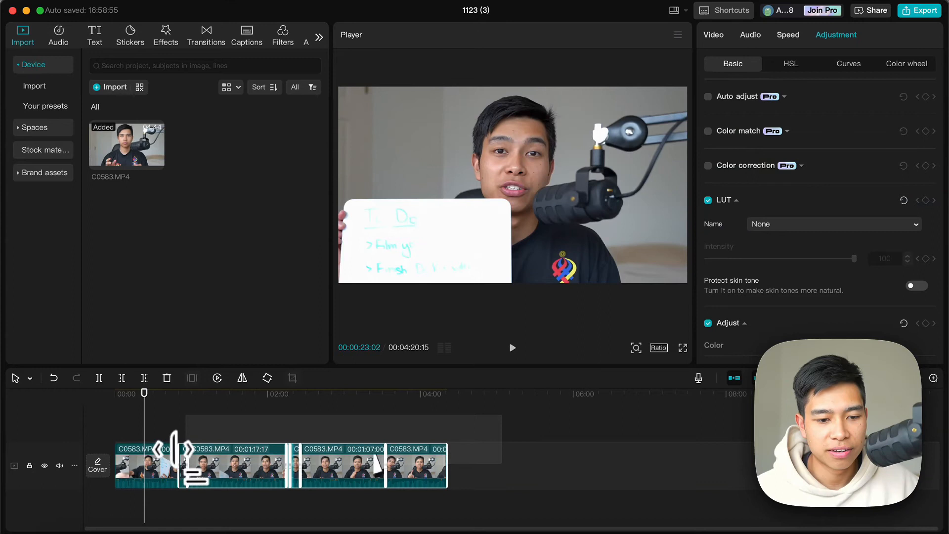
Open the context menu on clips two to four to reach Paste attributes.
{"action": "right_click", "coordinate": [206, 464]}
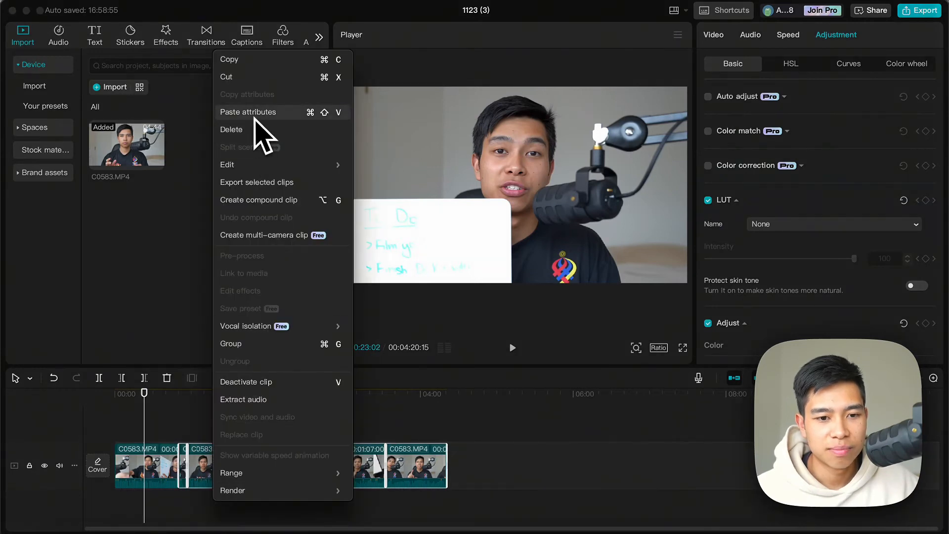